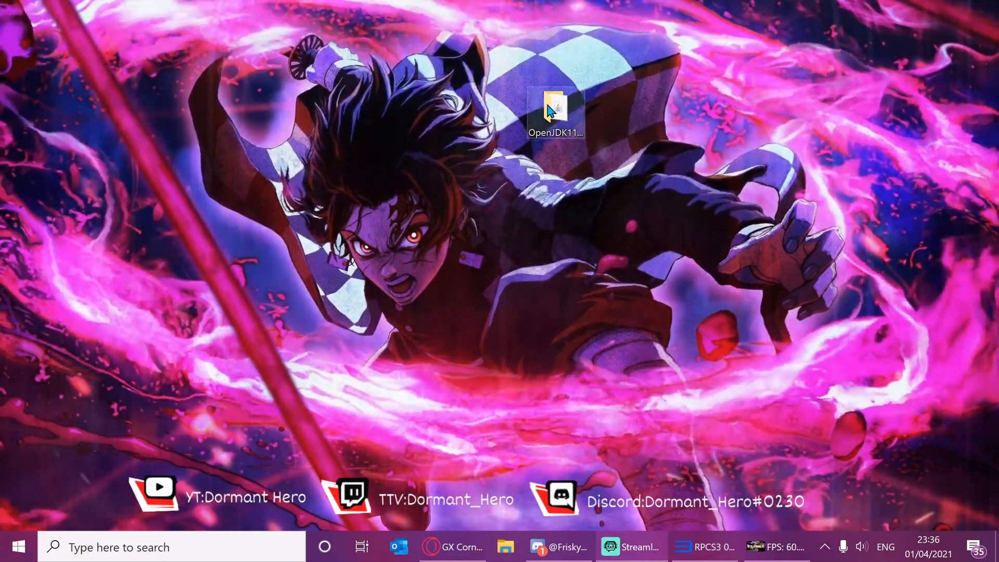
Enter the OpenJDK11U desktop folder and select jdk-11.0.10_windows-x64_bin.exe
{"action": "double_click", "coordinate": [554, 111]}
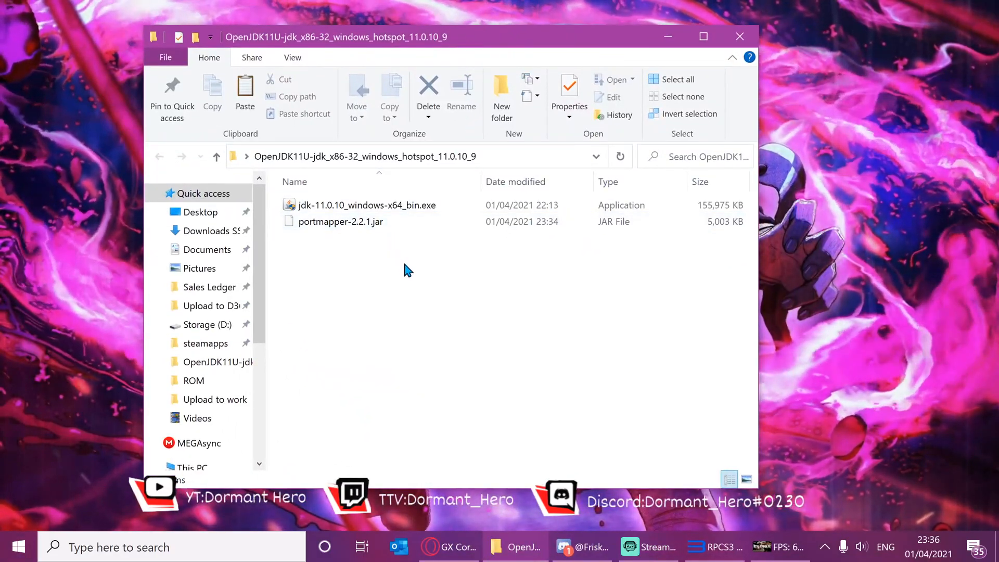
{"action": "mouse_move", "coordinate": [356, 267]}
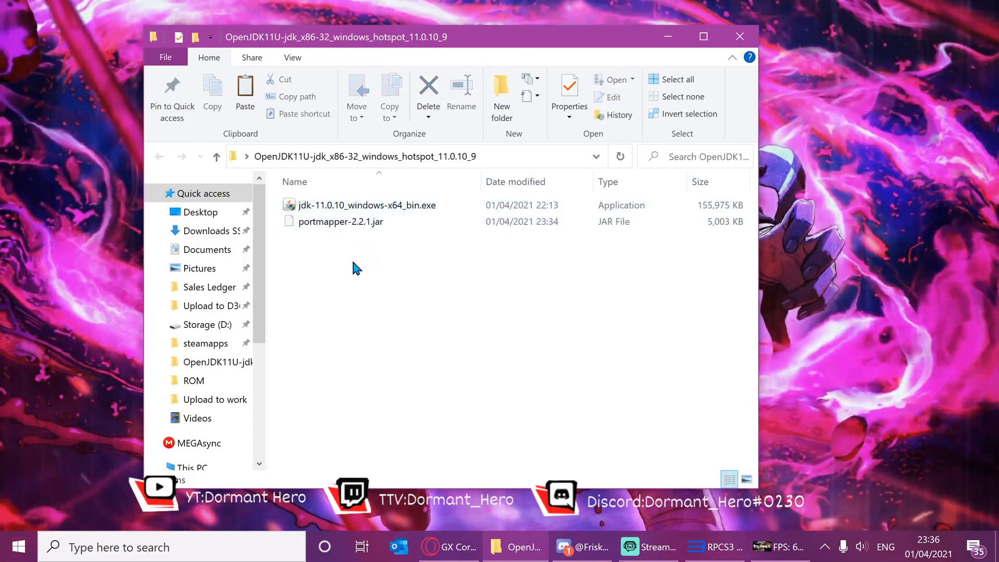
{"action": "left_click", "coordinate": [361, 205]}
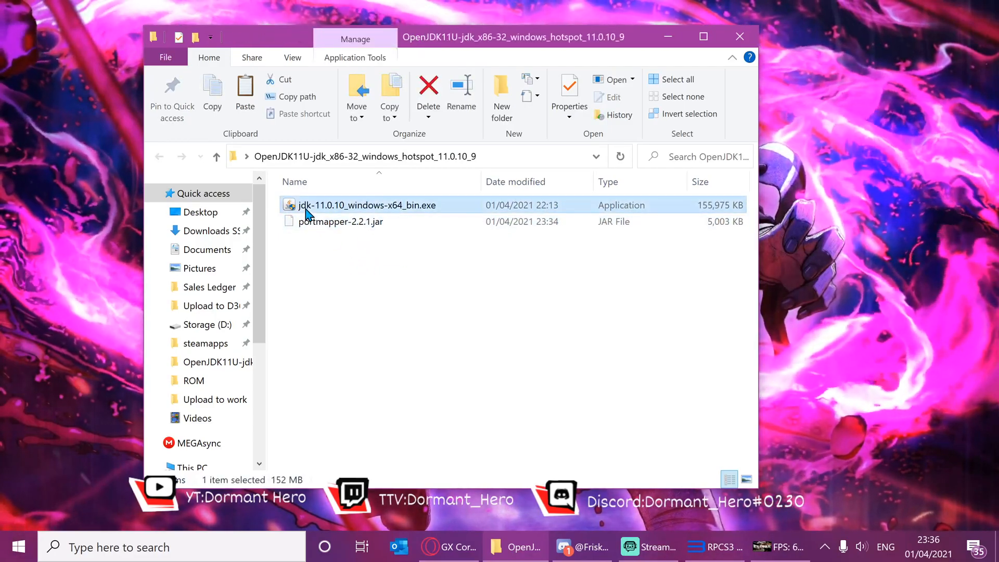
Launch the JDK 11.0.10 installer and set its install folder to D:\Programs
{"action": "double_click", "coordinate": [365, 205]}
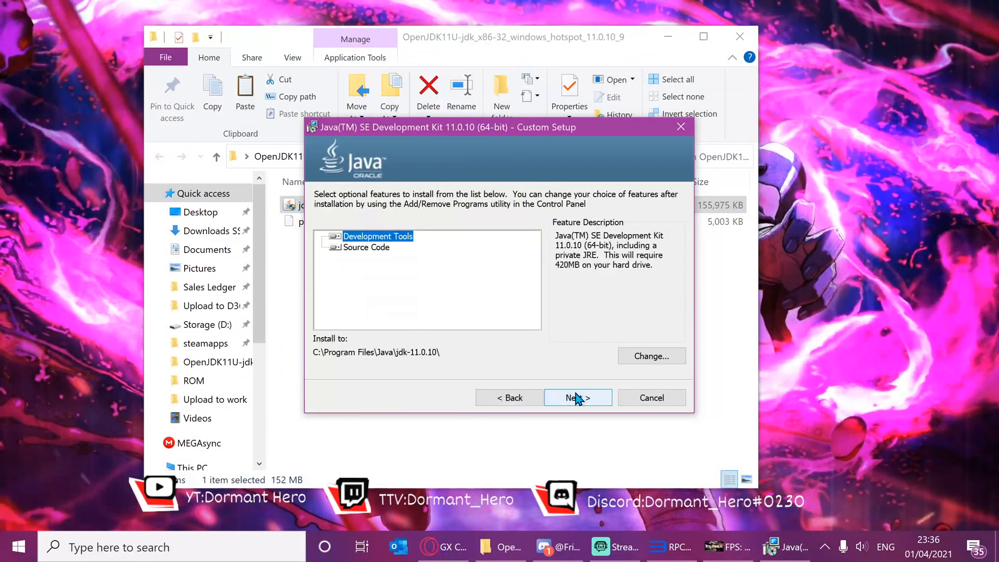
{"action": "mouse_move", "coordinate": [382, 357]}
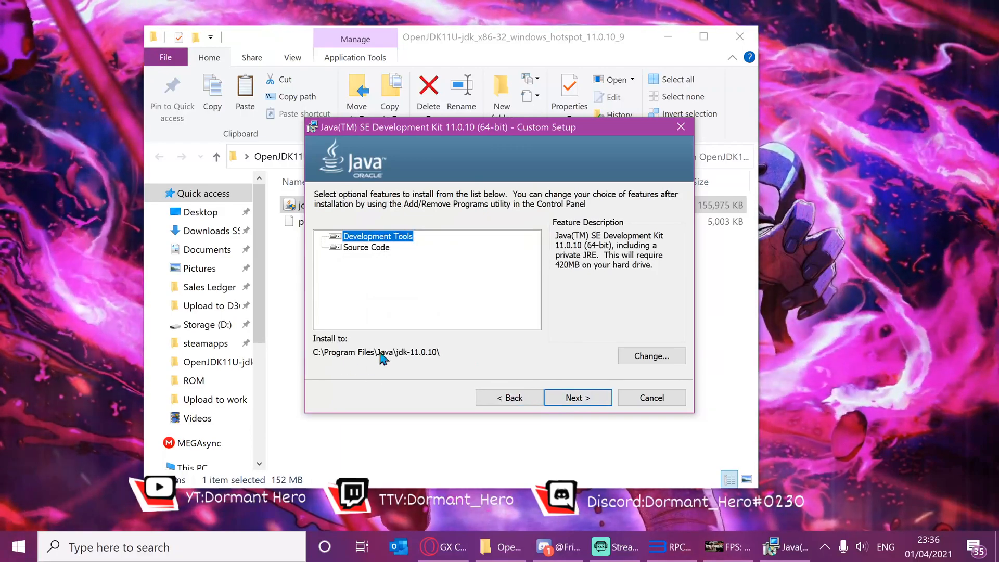
{"action": "left_click", "coordinate": [650, 356]}
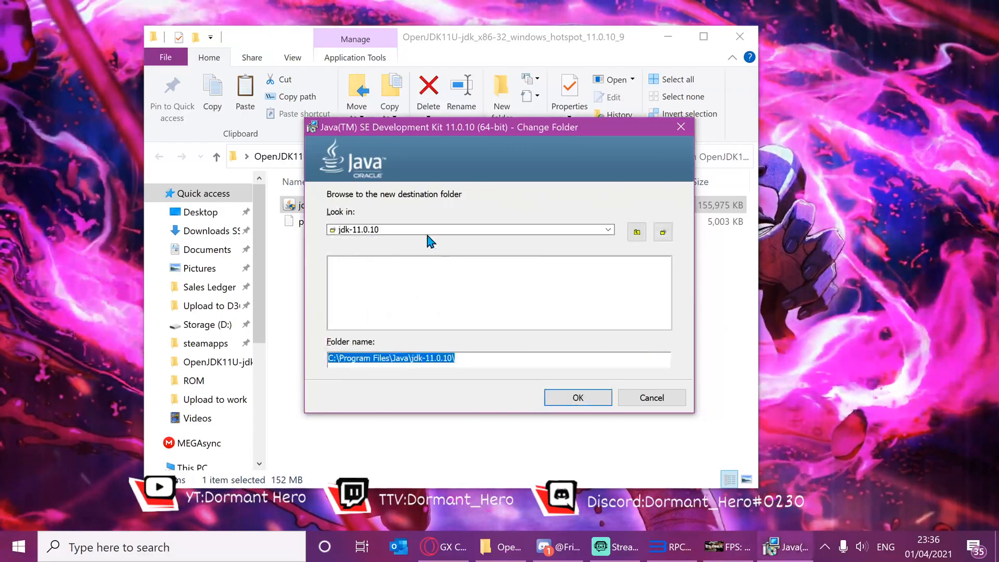
{"action": "left_click", "coordinate": [606, 229]}
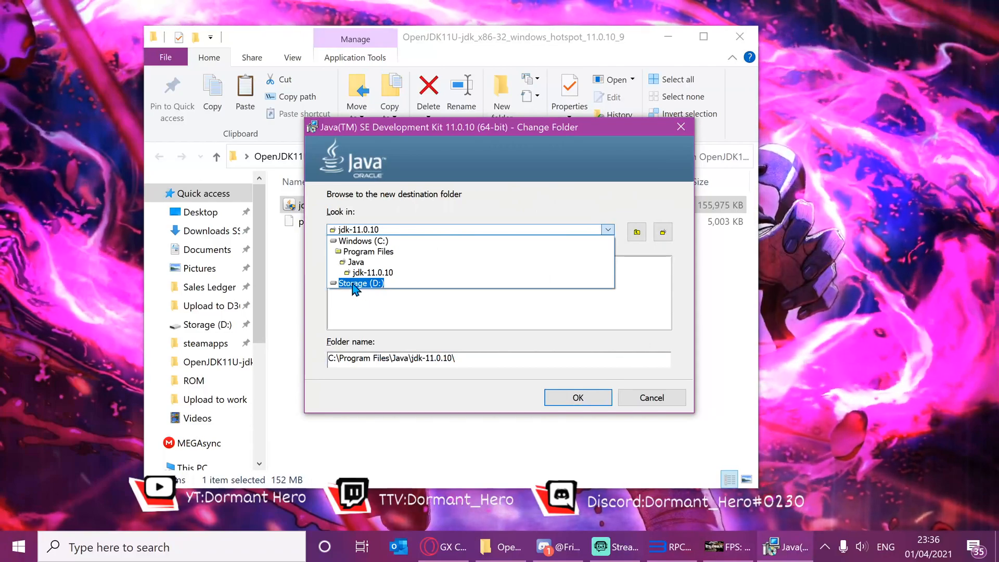
{"action": "double_click", "coordinate": [360, 283]}
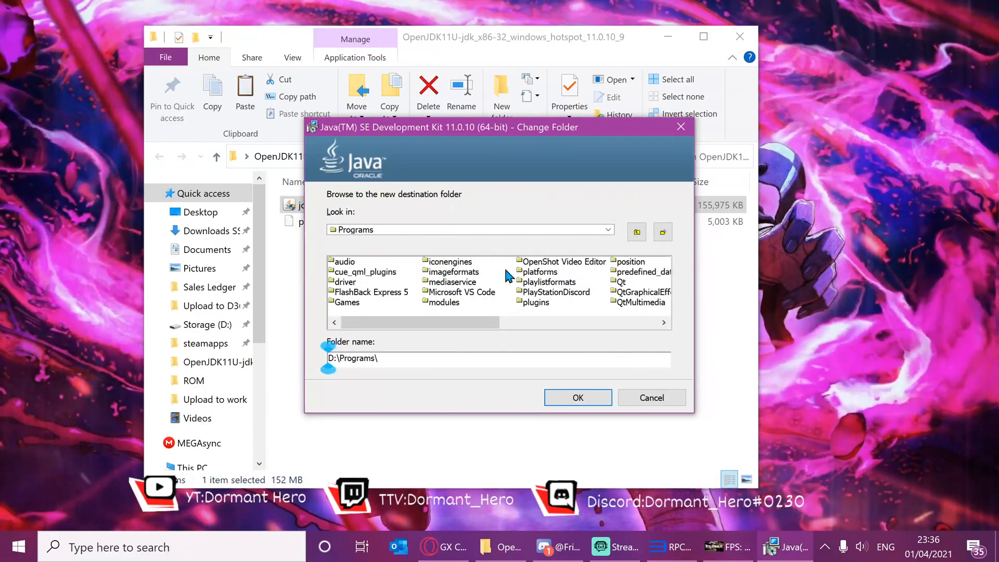
{"action": "left_click", "coordinate": [577, 396]}
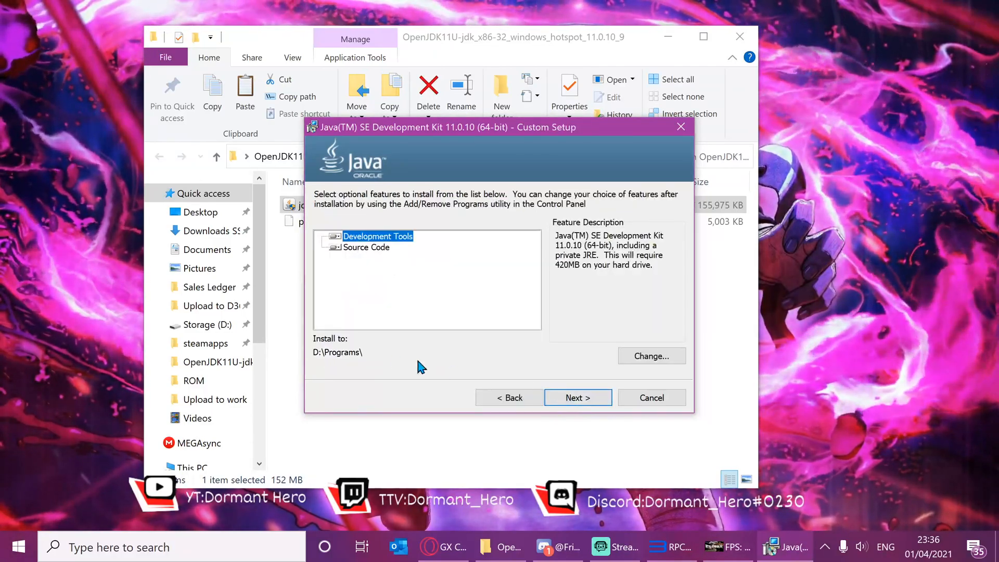
{"action": "mouse_move", "coordinate": [334, 363]}
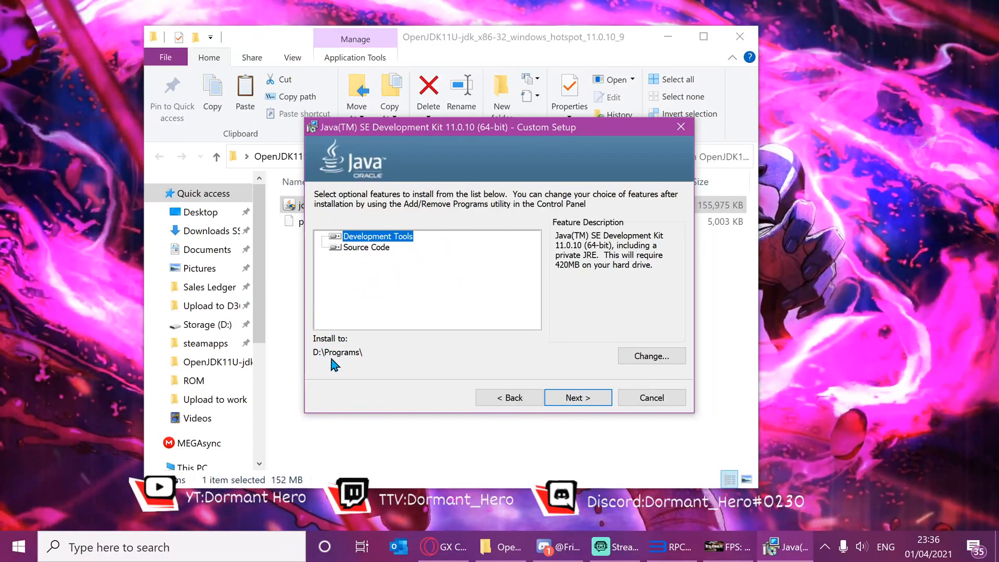
Run the installation to completion and close the finished installer
{"action": "left_click", "coordinate": [577, 397]}
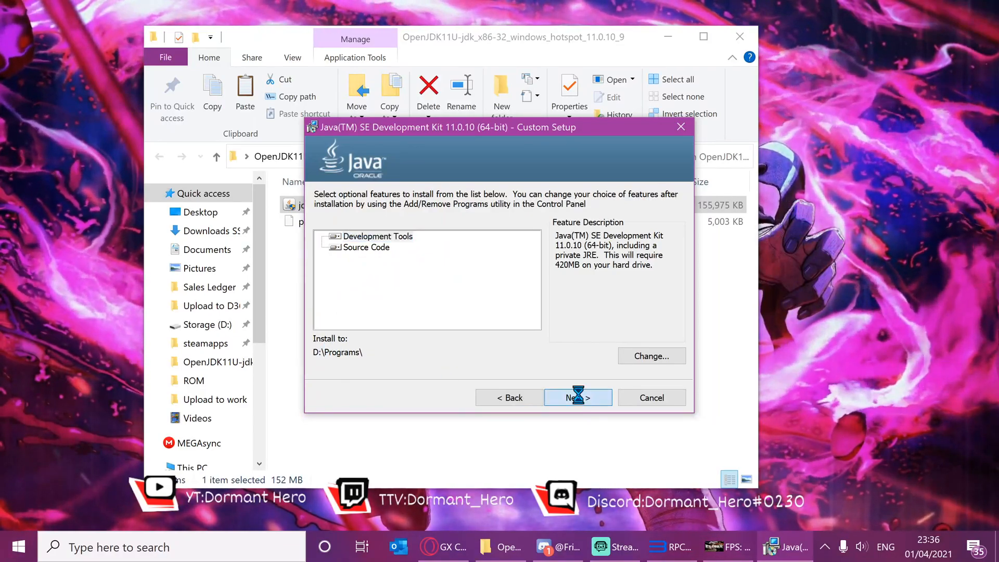
{"action": "left_click", "coordinate": [574, 397]}
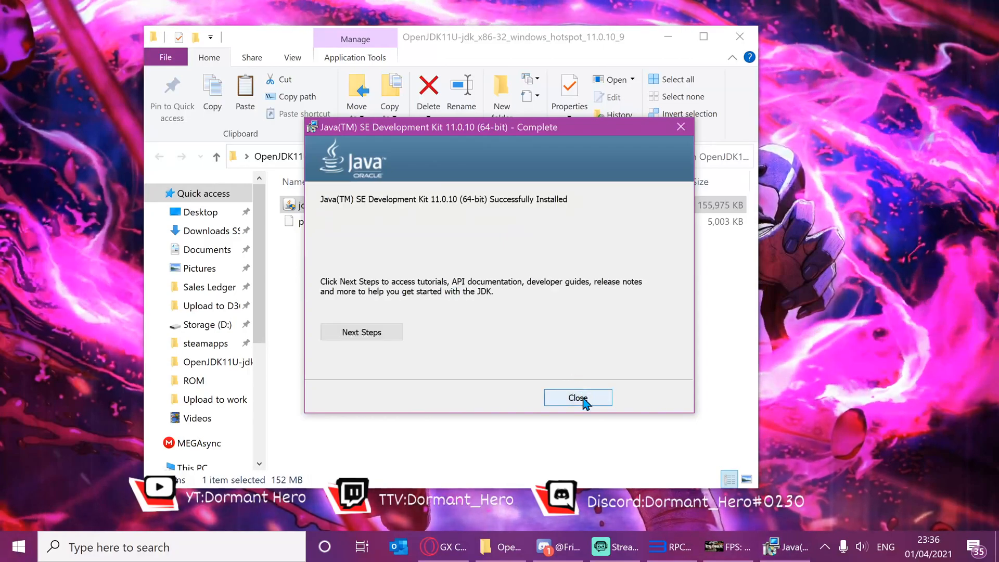
{"action": "left_click", "coordinate": [577, 397]}
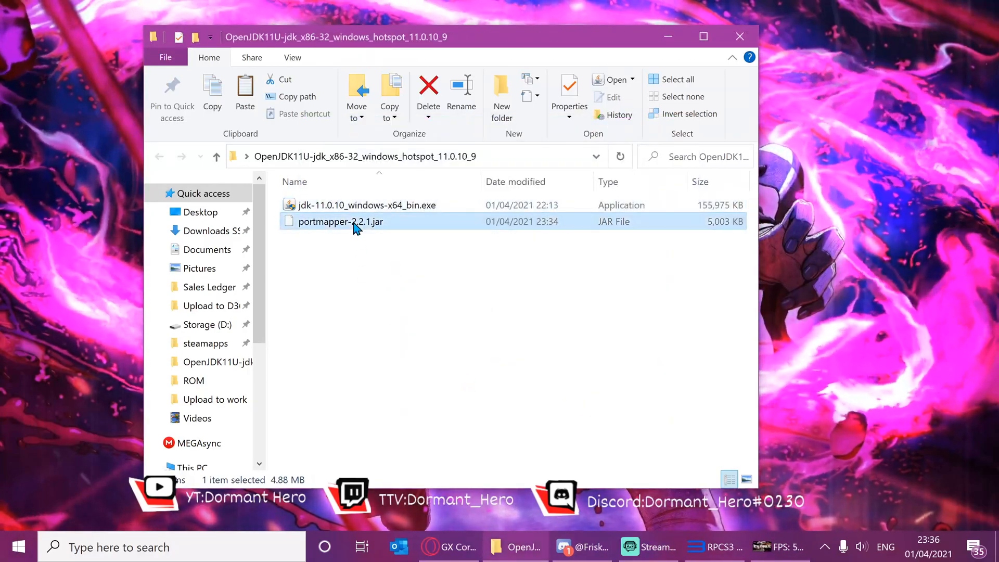
{"action": "right_click", "coordinate": [340, 220]}
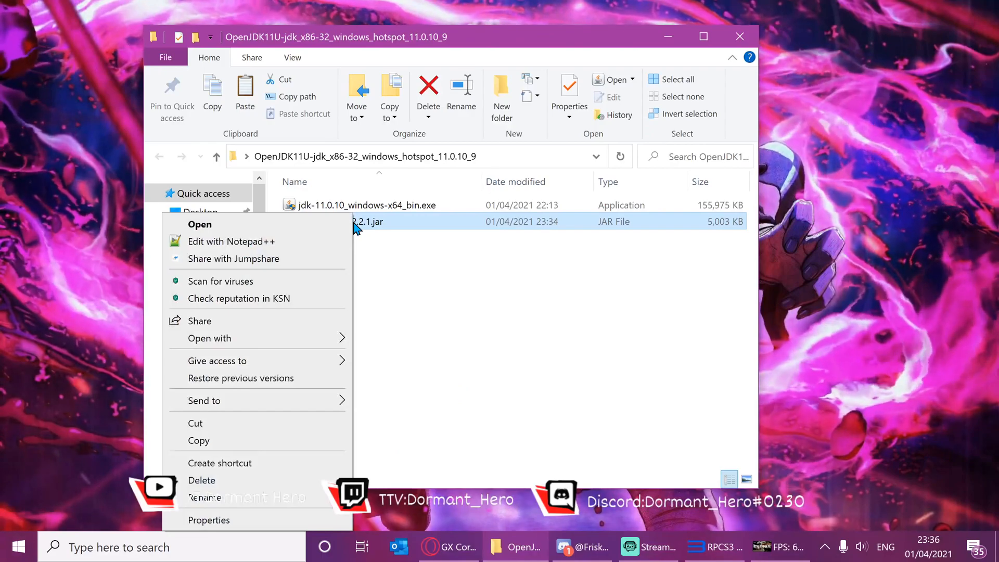
{"action": "mouse_move", "coordinate": [229, 522]}
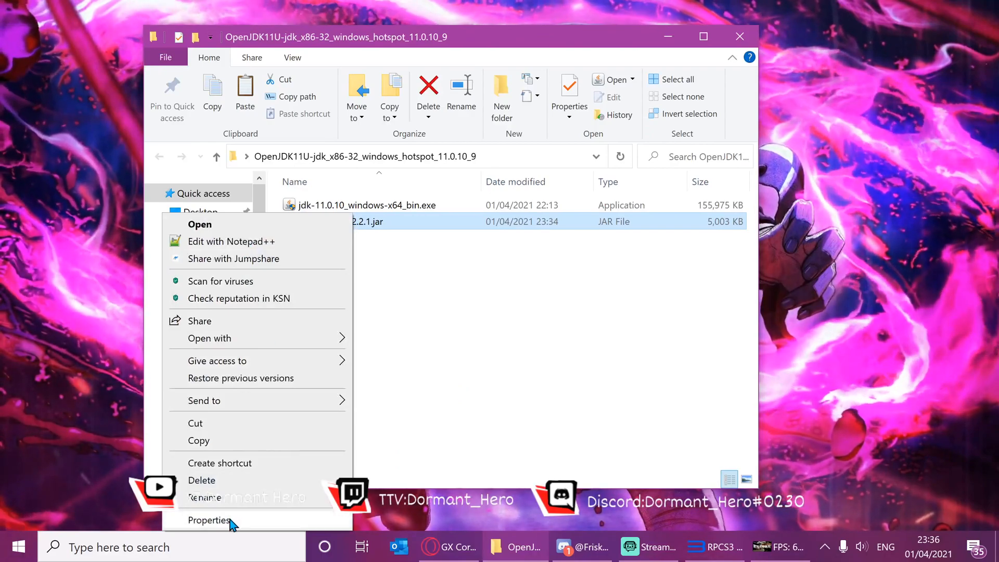
{"action": "left_click", "coordinate": [209, 520]}
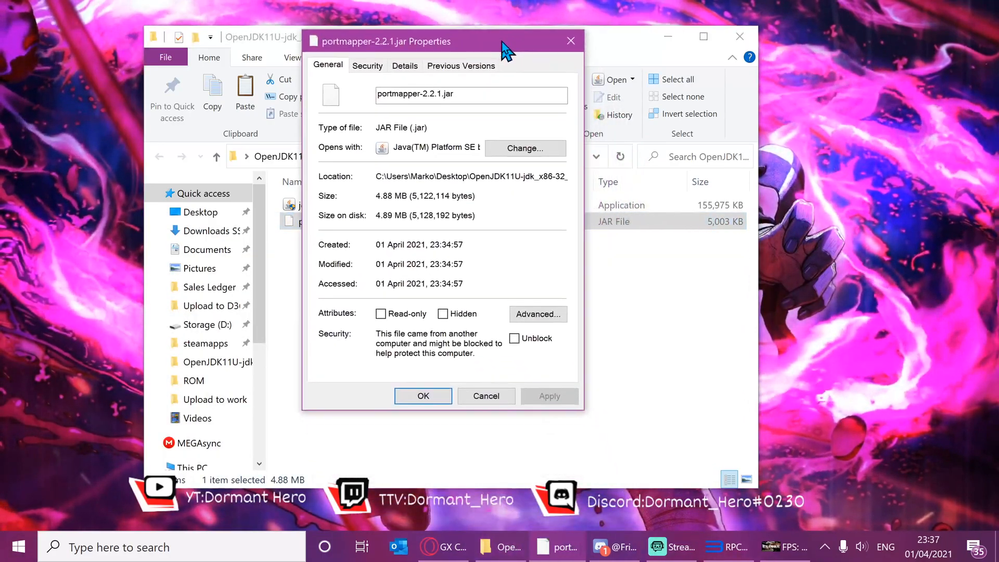
{"action": "left_click", "coordinate": [514, 337]}
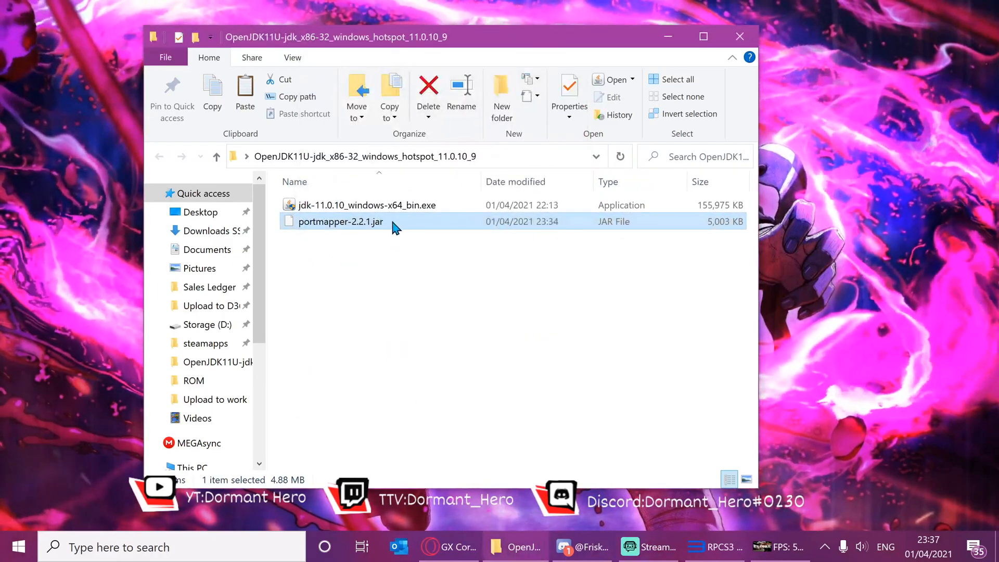
{"action": "mouse_move", "coordinate": [366, 228]}
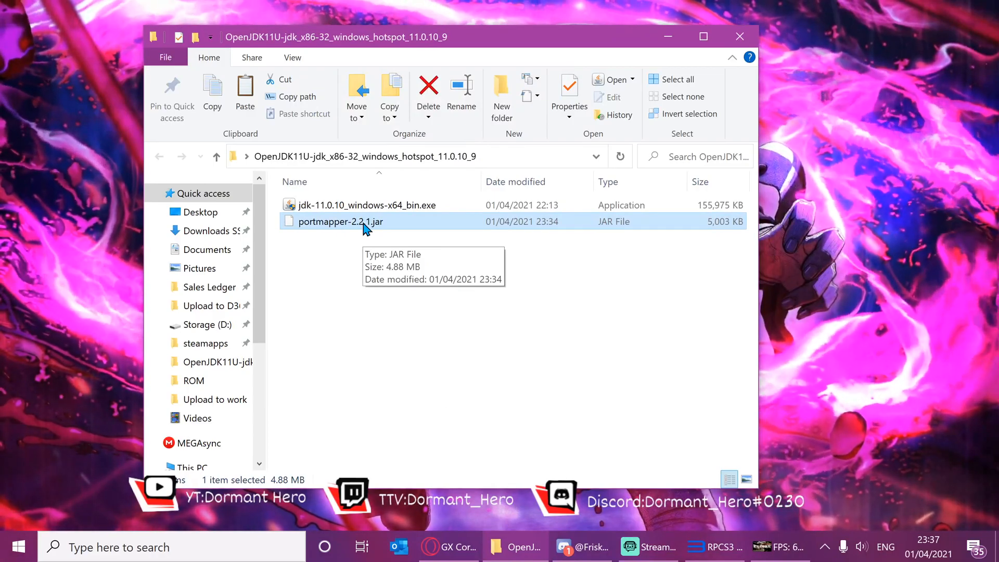
Start PortMapper from portmapper-2.2.1.jar and connect it to the router
{"action": "double_click", "coordinate": [339, 221]}
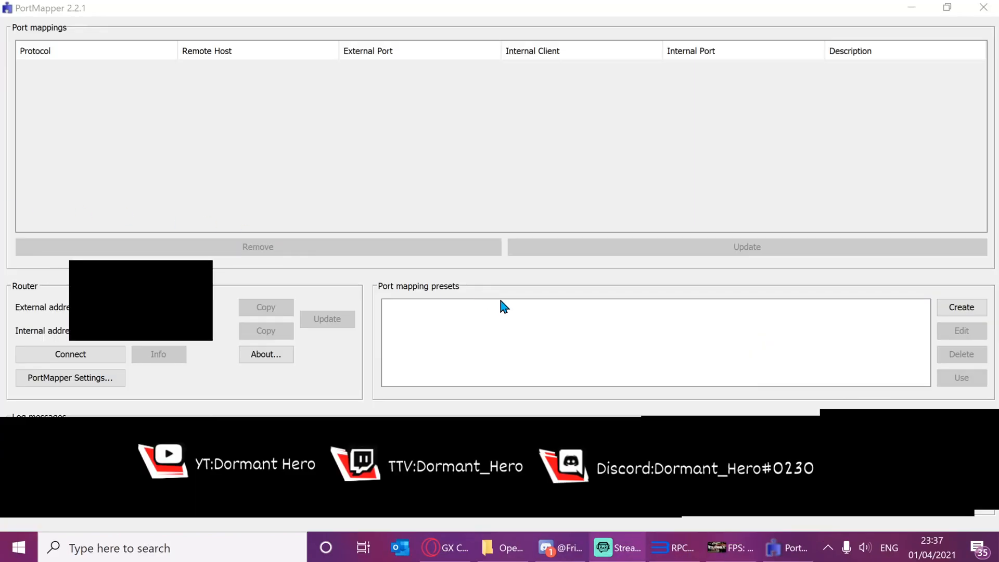
{"action": "mouse_move", "coordinate": [407, 134]}
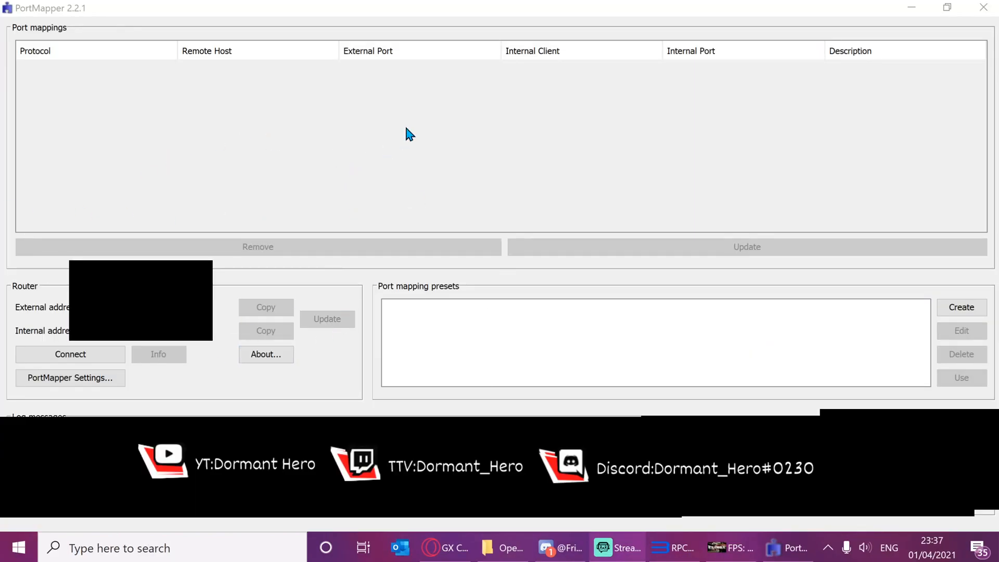
{"action": "mouse_move", "coordinate": [180, 232]}
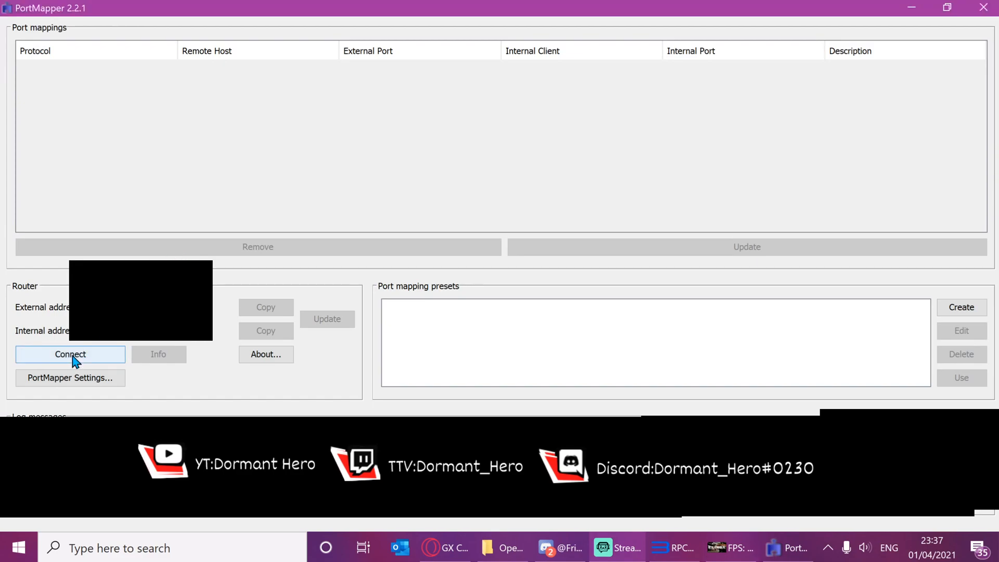
{"action": "left_click", "coordinate": [70, 354]}
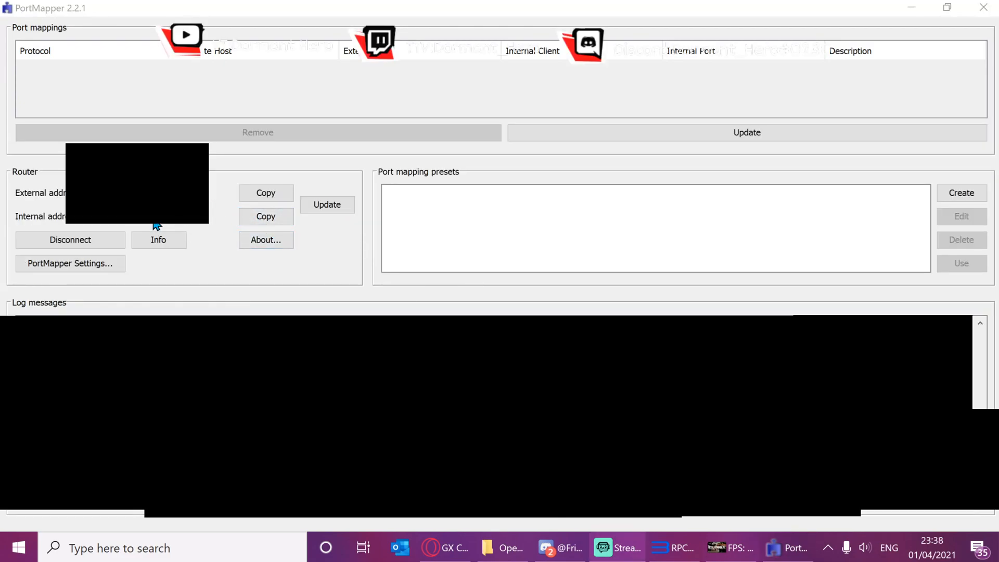
{"action": "mouse_move", "coordinate": [69, 240]}
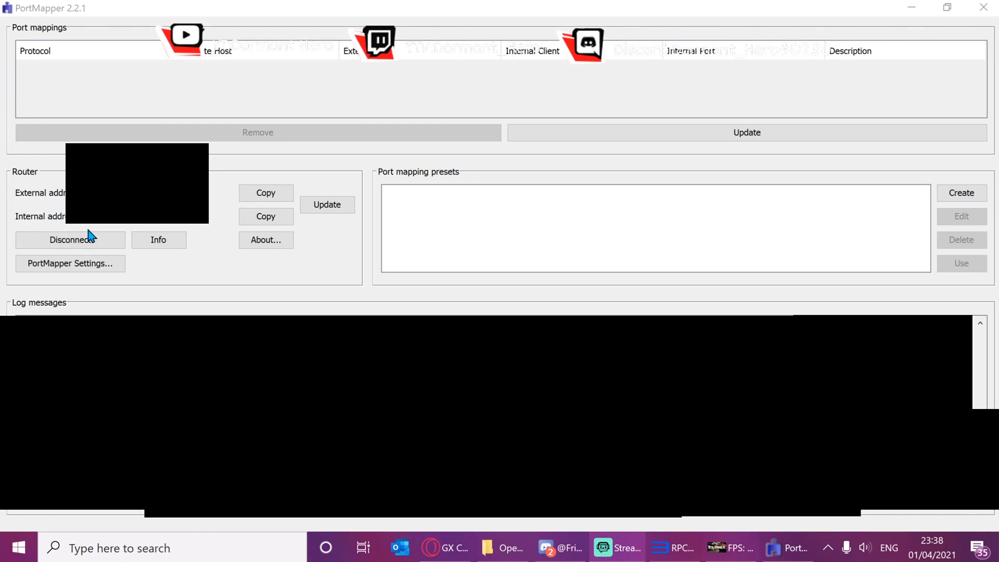
{"action": "mouse_move", "coordinate": [80, 229]}
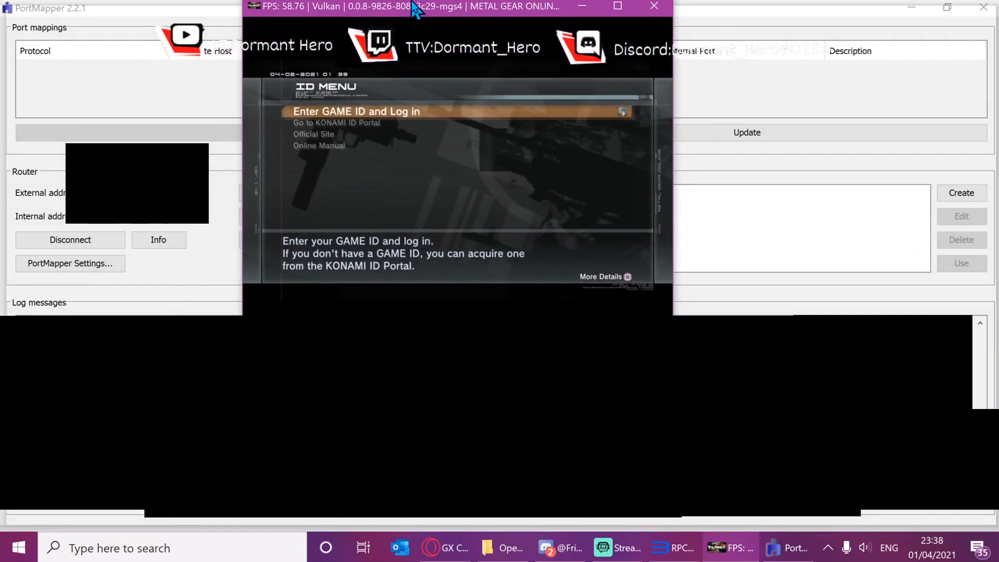
Log in to Metal Gear Online by game ID and dismiss the Create Game network error
{"action": "left_click", "coordinate": [616, 7]}
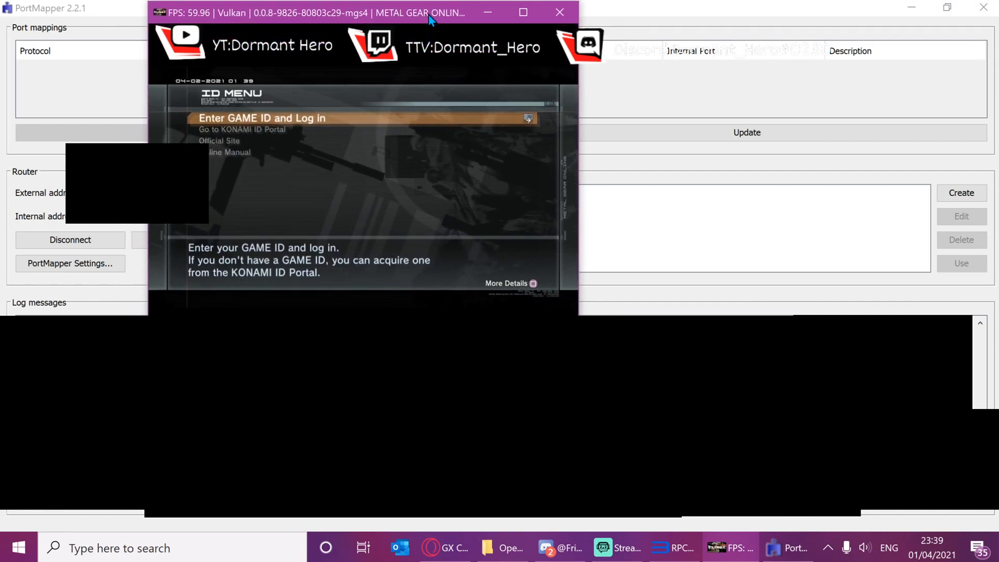
{"action": "left_click", "coordinate": [261, 118]}
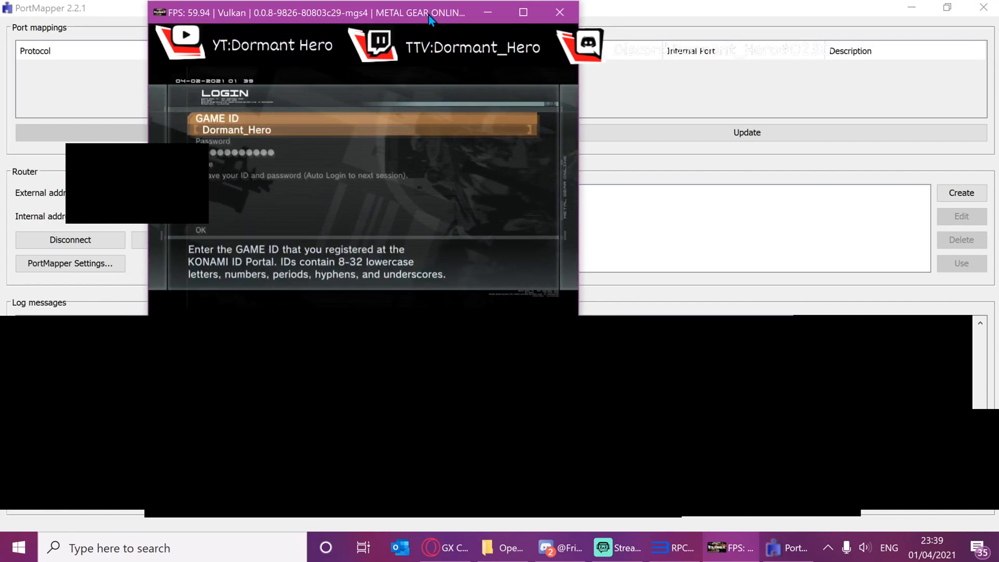
{"action": "left_click", "coordinate": [200, 229]}
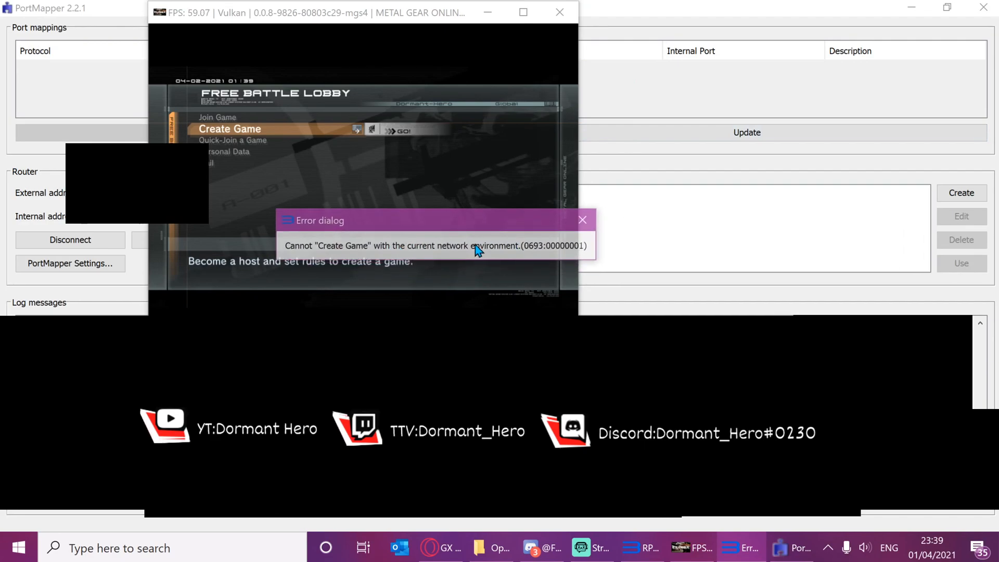
{"action": "left_click", "coordinate": [581, 220]}
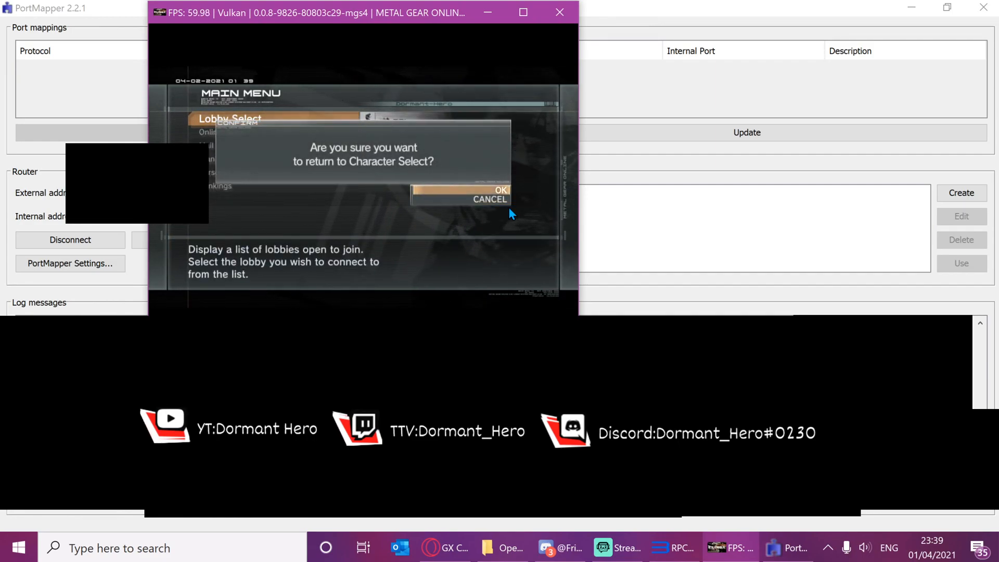
Return to Character Select, log out to the ID menu, and begin a new PortMapper preset
{"action": "left_click", "coordinate": [488, 192]}
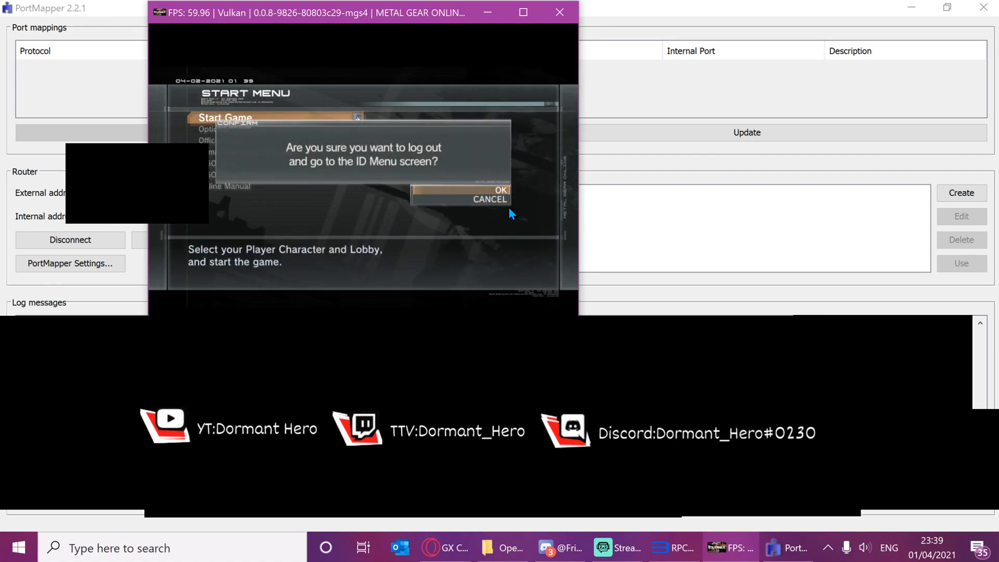
{"action": "left_click", "coordinate": [500, 190]}
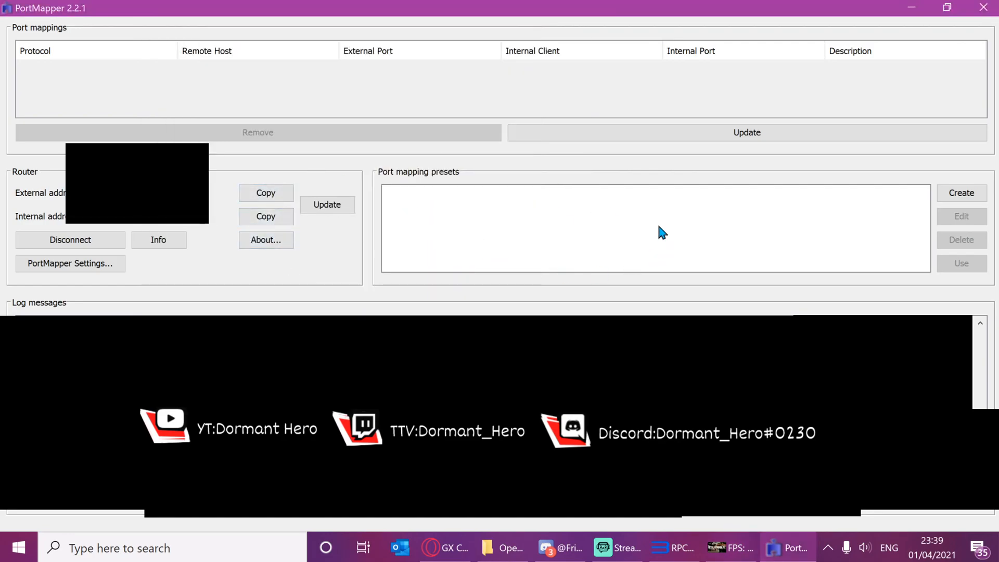
{"action": "mouse_move", "coordinate": [560, 240]}
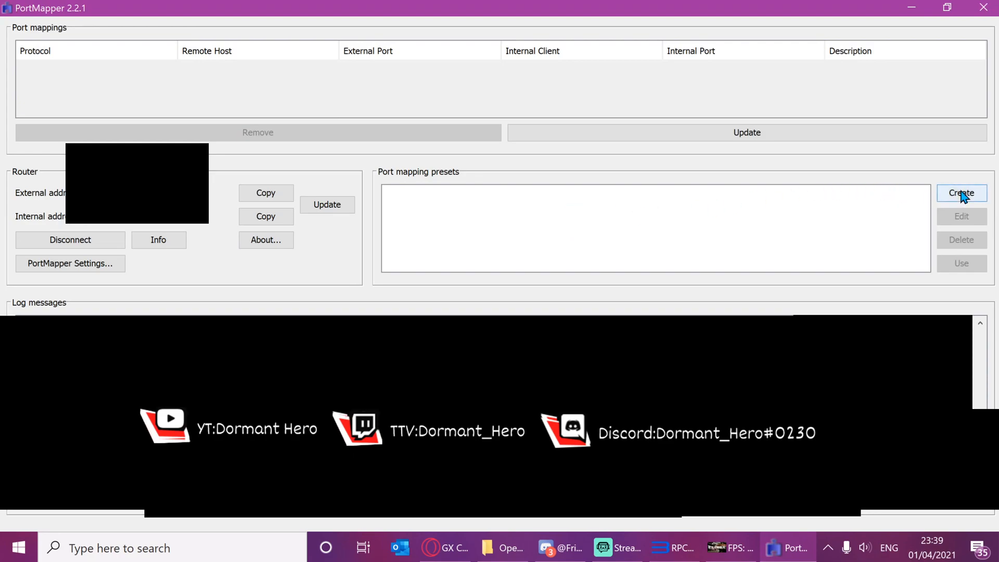
{"action": "left_click", "coordinate": [961, 193]}
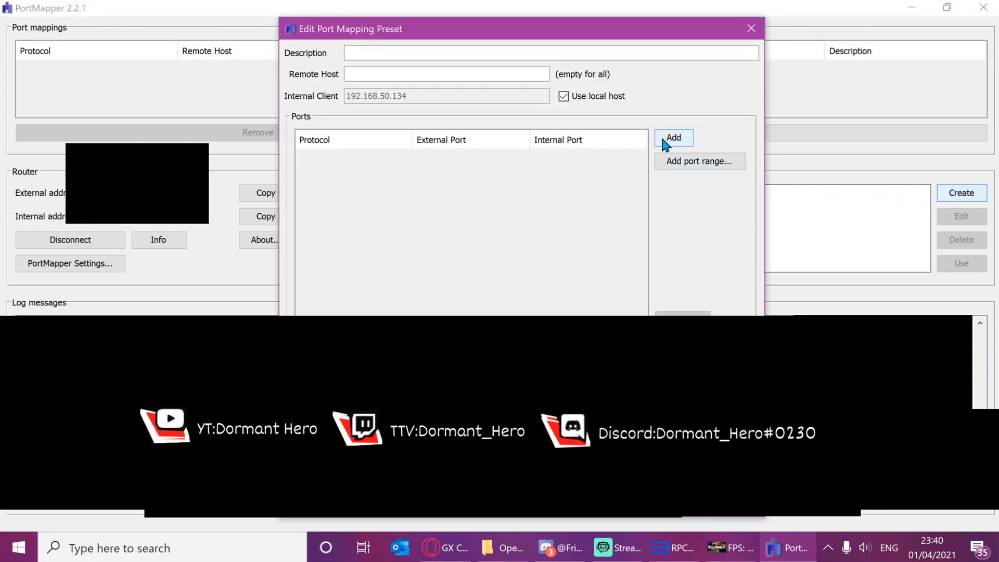
Name the preset MGO2PC with one UDP entry, external port 5730 and internal port 5730
{"action": "type", "text": "MG"}
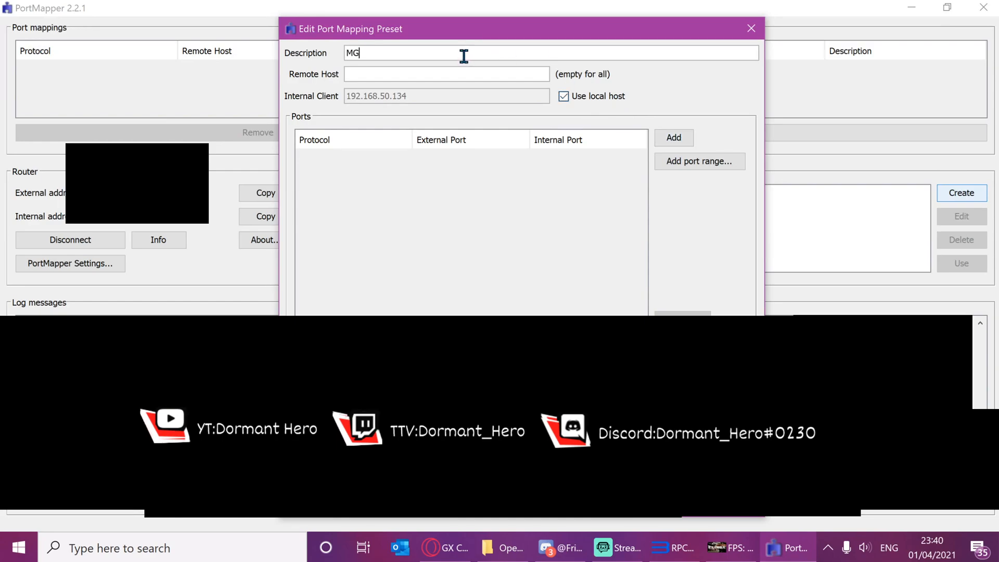
{"action": "type", "text": "O2PC"}
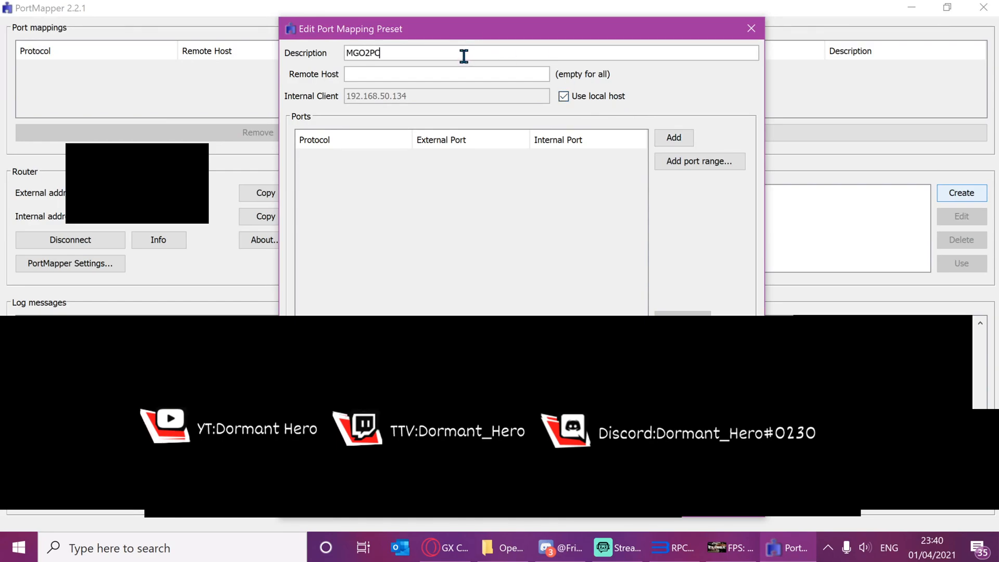
{"action": "left_click", "coordinate": [673, 137]}
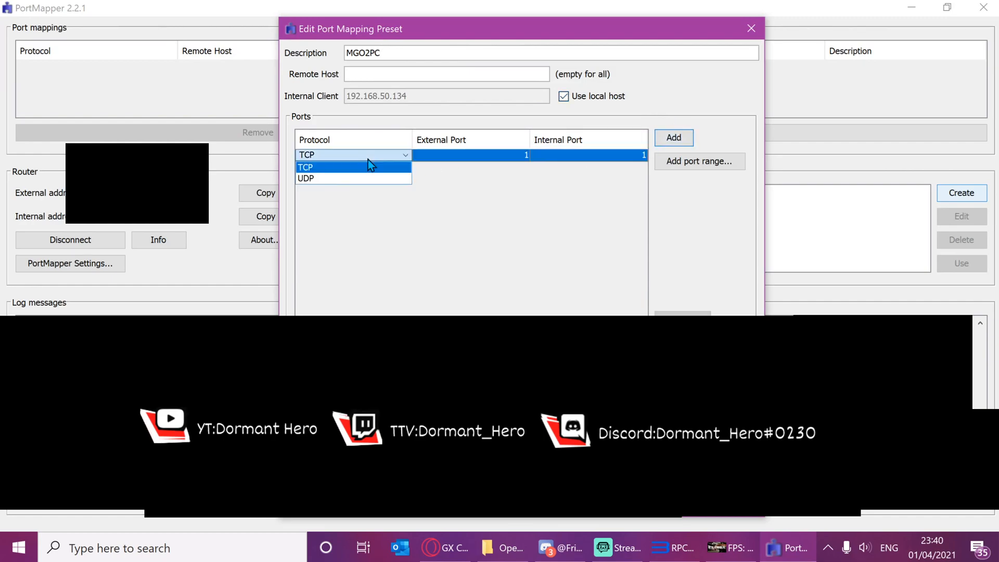
{"action": "left_click", "coordinate": [306, 178]}
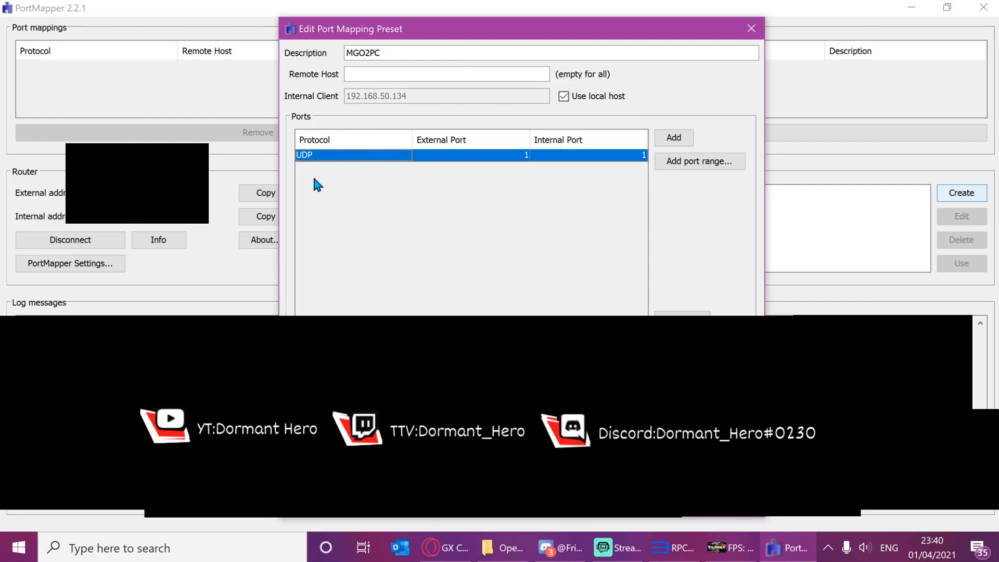
{"action": "double_click", "coordinate": [470, 155]}
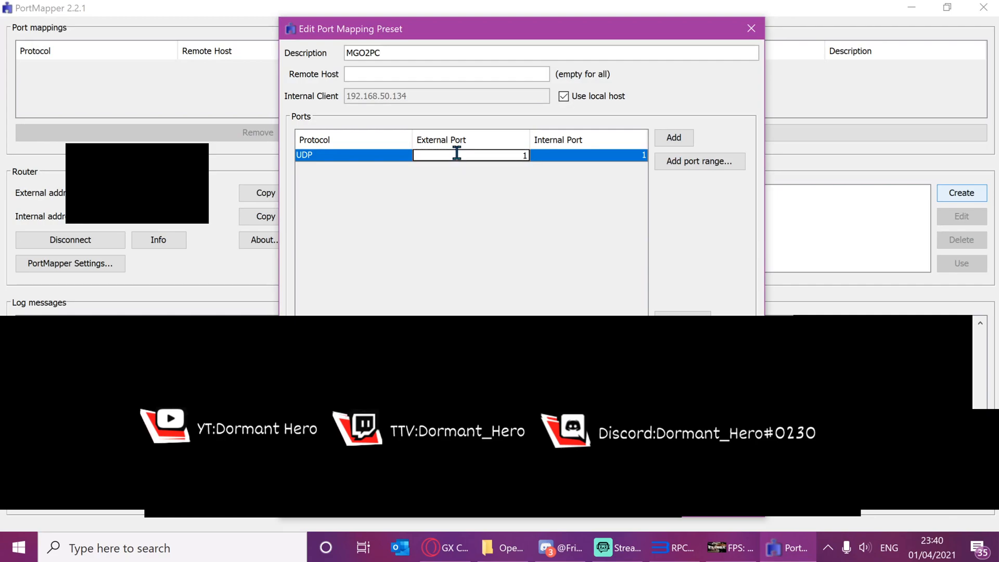
{"action": "type", "text": "5730"}
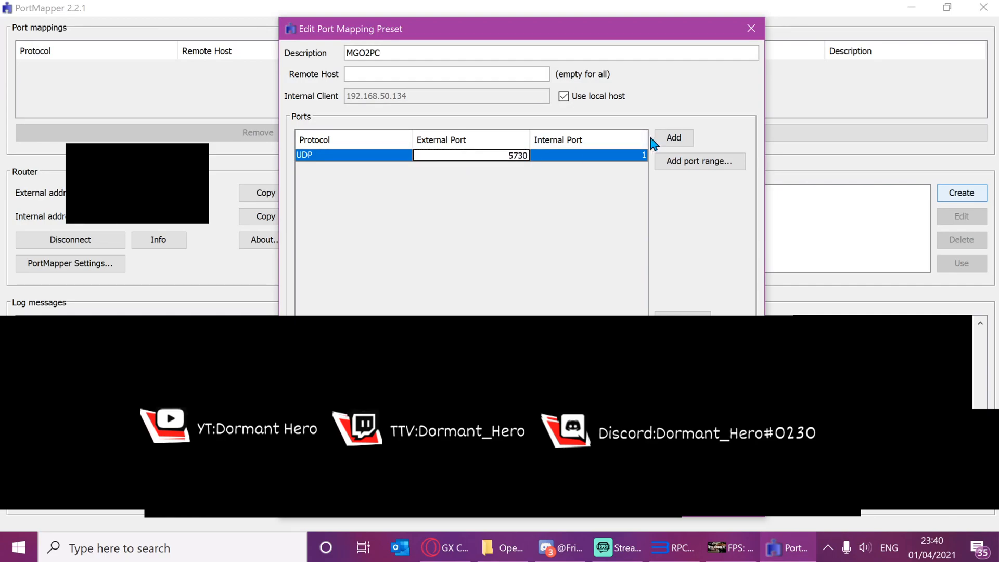
{"action": "left_click", "coordinate": [586, 155]}
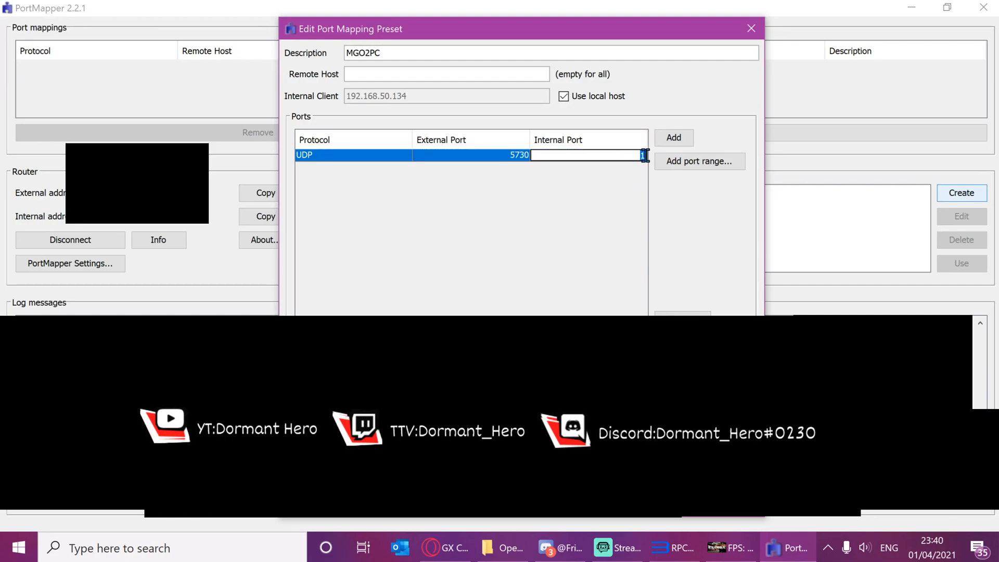
{"action": "type", "text": "5730"}
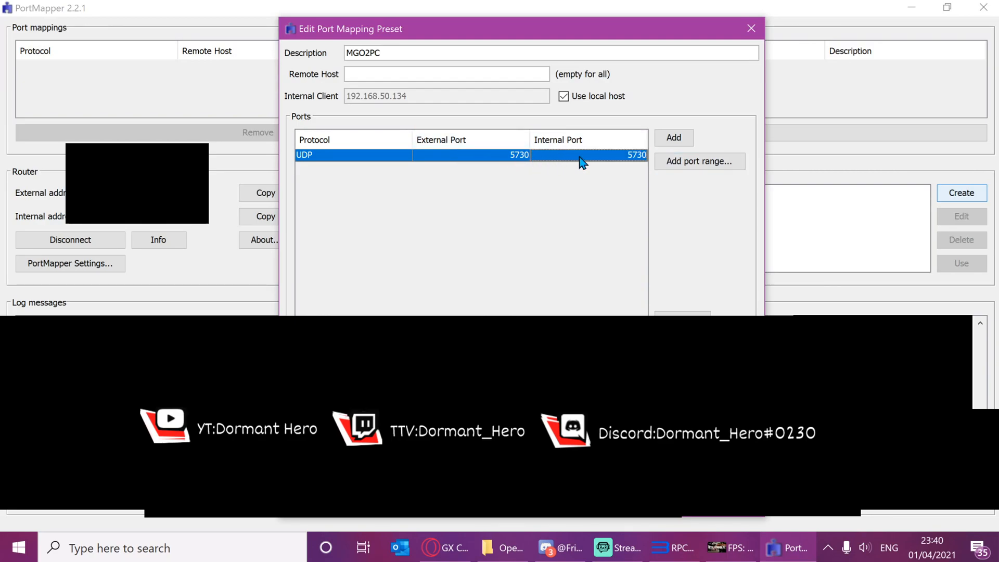
{"action": "mouse_move", "coordinate": [629, 248]}
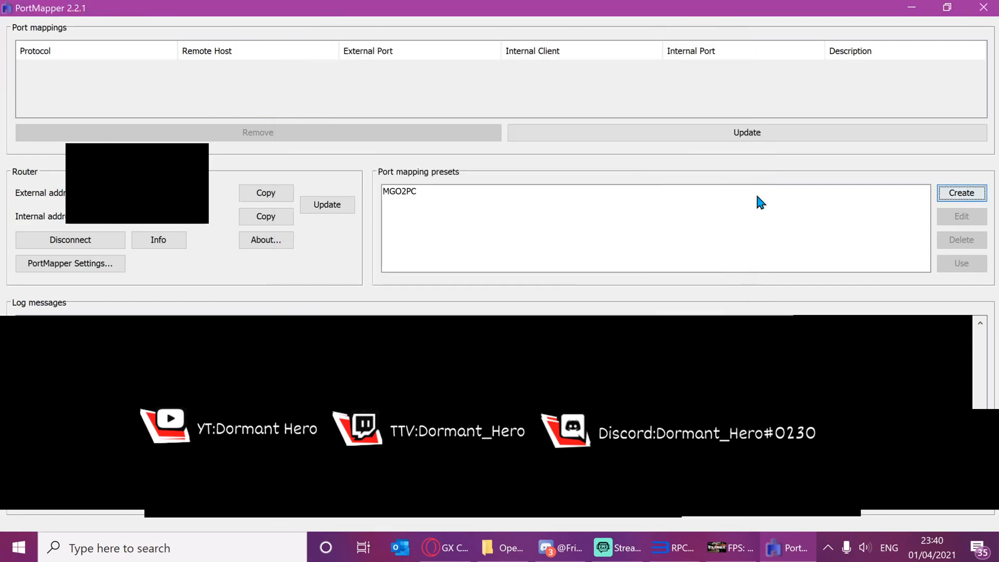
{"action": "mouse_move", "coordinate": [566, 198]}
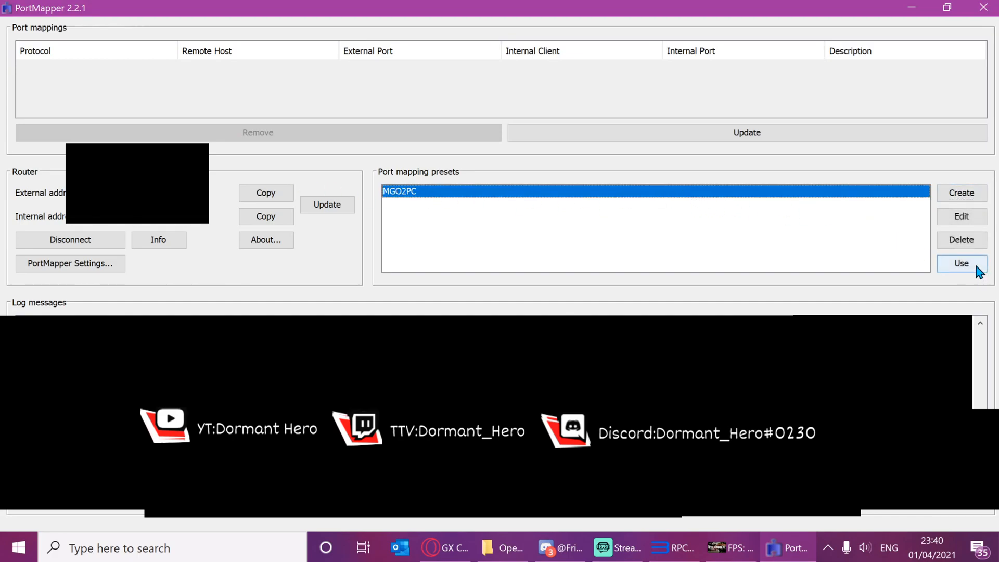
Use the MGO2PC preset and update the active port mappings to show UDP 5730
{"action": "left_click", "coordinate": [961, 264]}
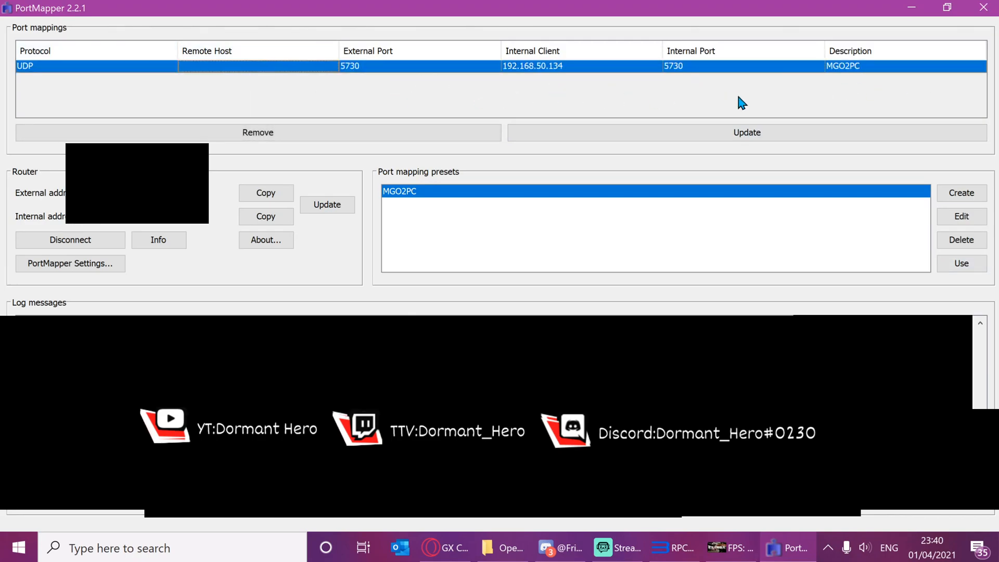
{"action": "left_click", "coordinate": [746, 132]}
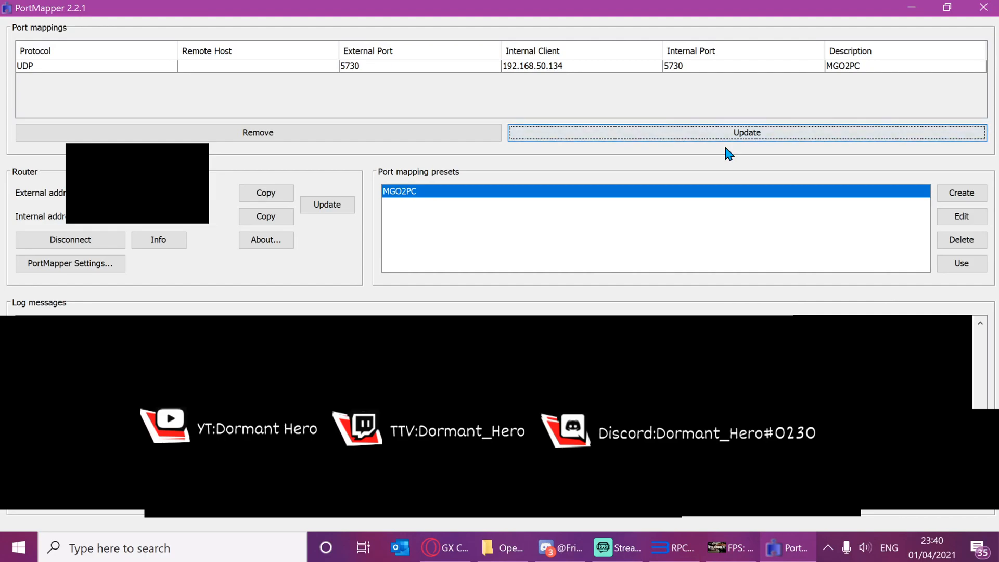
{"action": "mouse_move", "coordinate": [787, 214]}
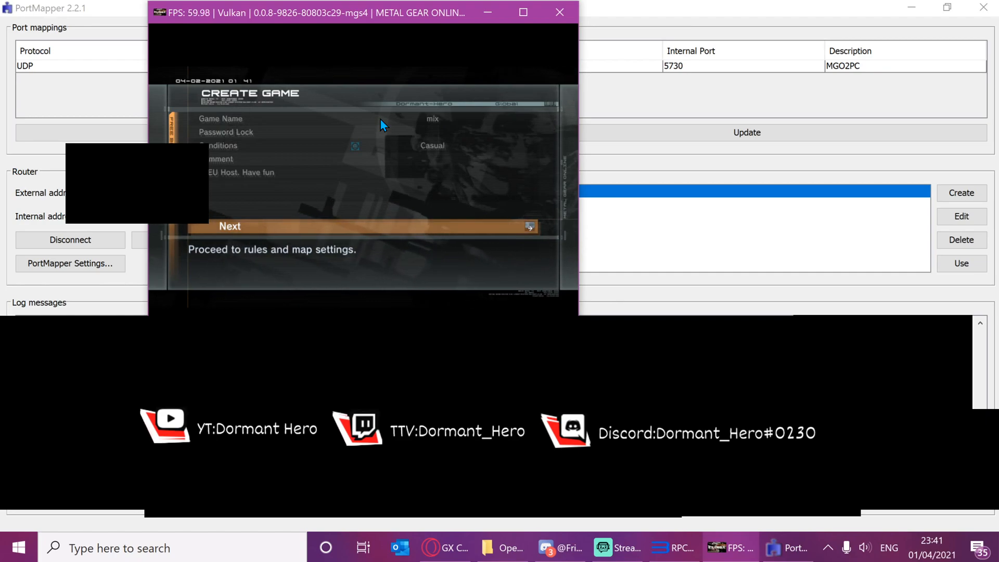
Advance Create Game to the rules and map settings toward hosting the match
{"action": "left_click", "coordinate": [229, 226]}
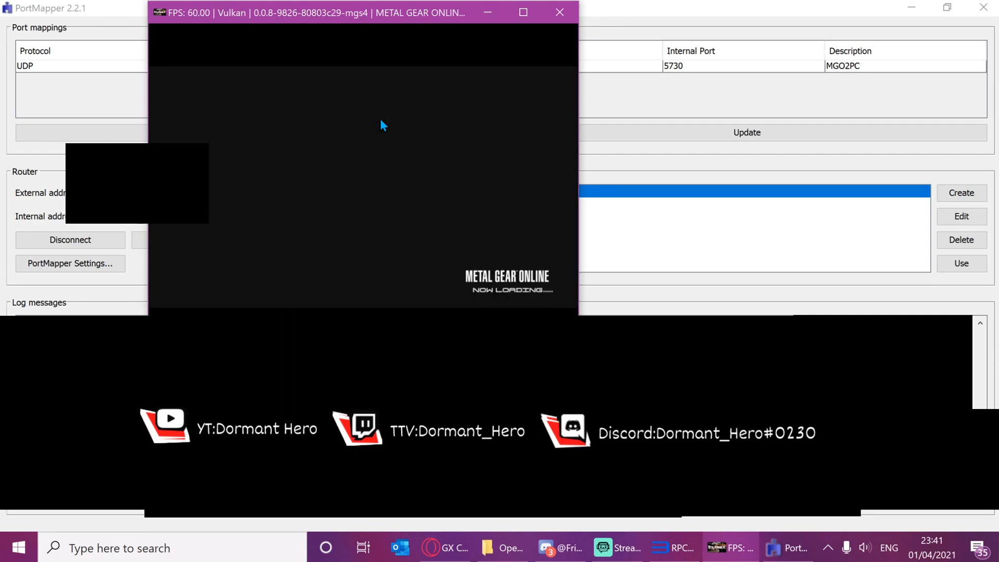
{"action": "mouse_move", "coordinate": [510, 35]}
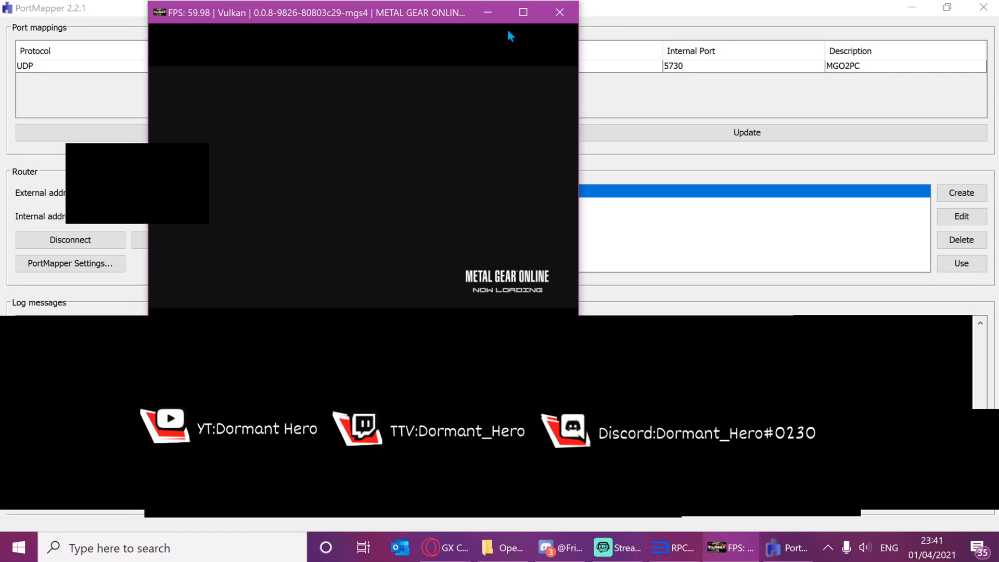
{"action": "mouse_move", "coordinate": [373, 146]}
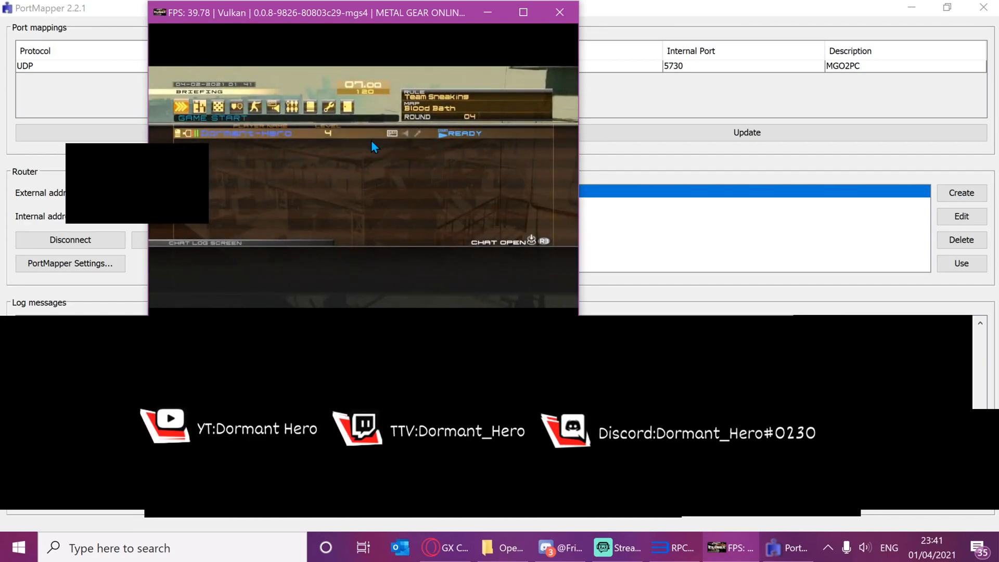
{"action": "mouse_move", "coordinate": [559, 12]}
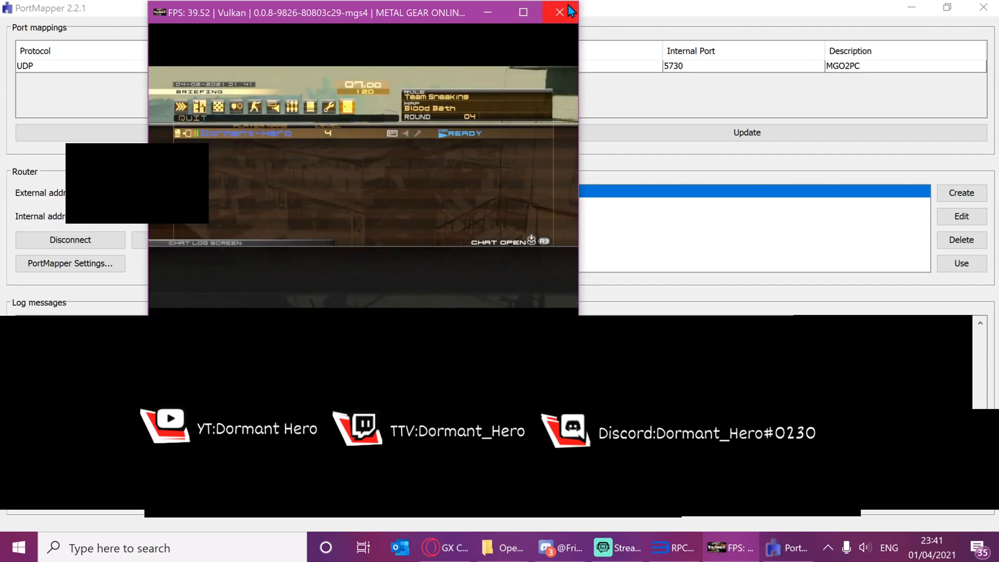
{"action": "mouse_move", "coordinate": [558, 12]}
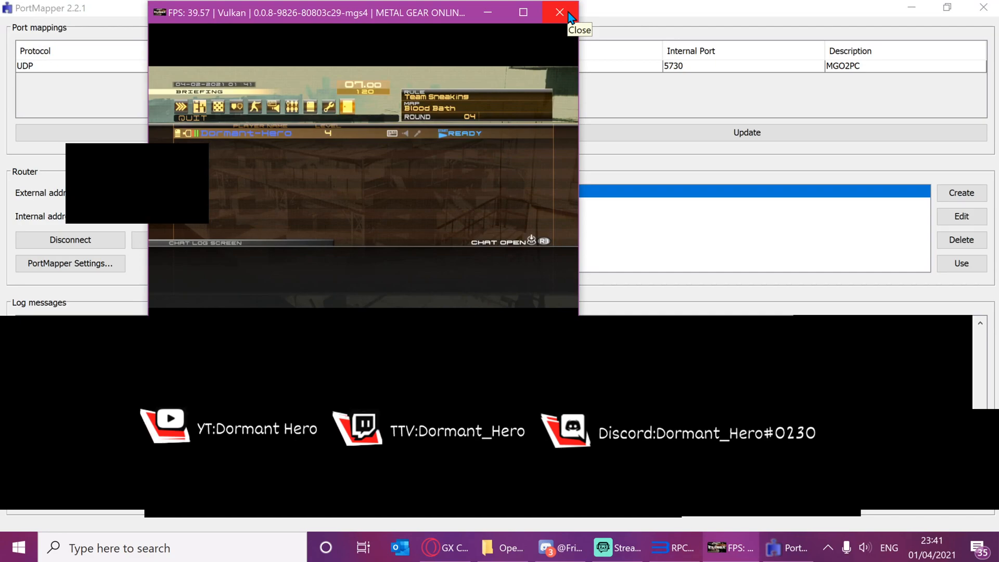
{"action": "mouse_move", "coordinate": [456, 85]}
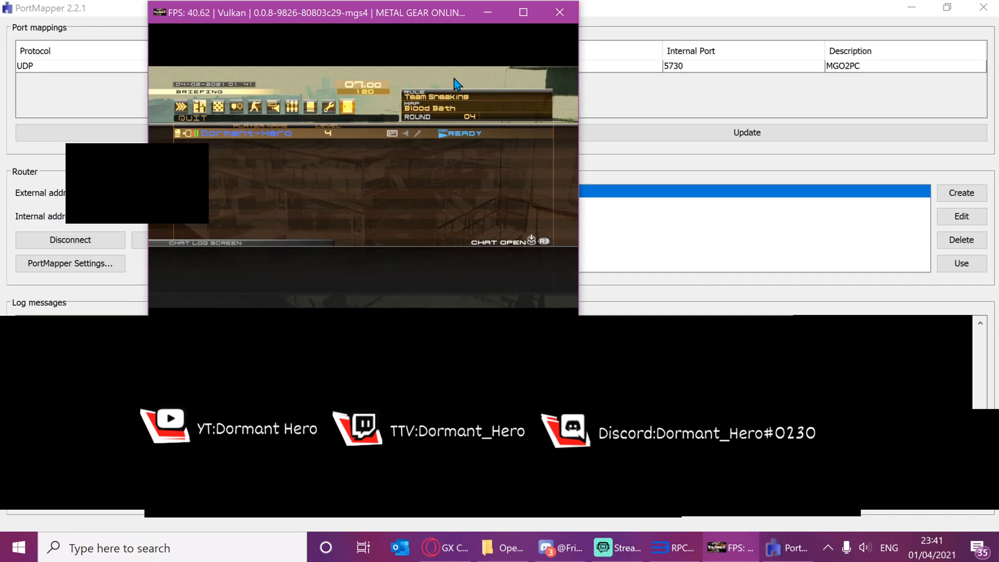
{"action": "mouse_move", "coordinate": [426, 45]}
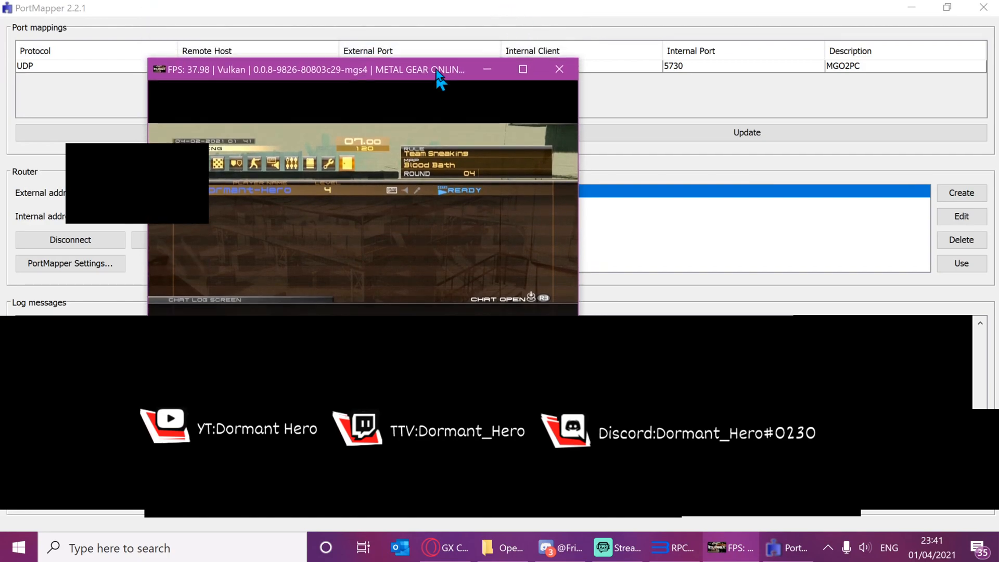
{"action": "left_click_drag", "start_coordinate": [363, 69], "coordinate": [365, 24]}
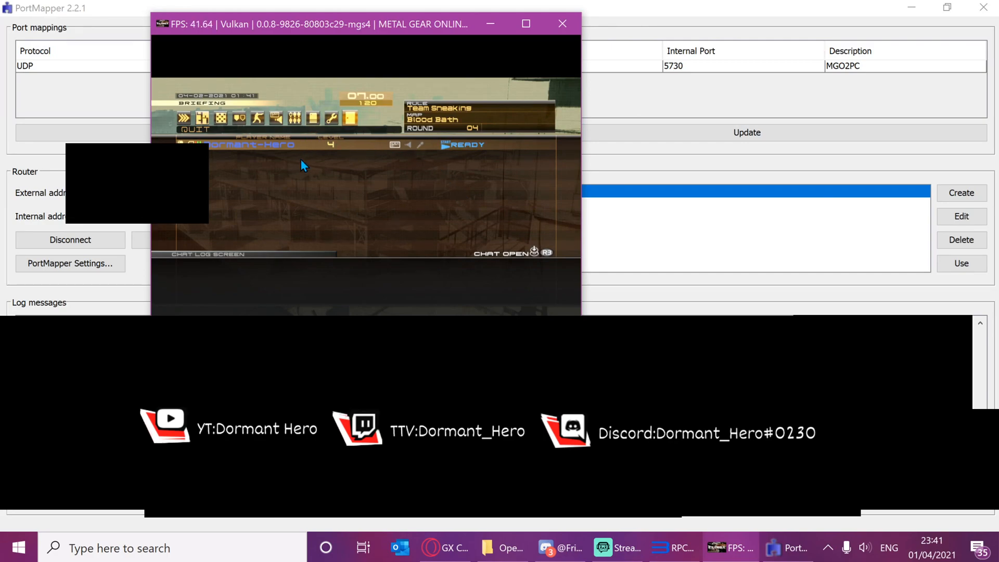
{"action": "mouse_move", "coordinate": [205, 231]}
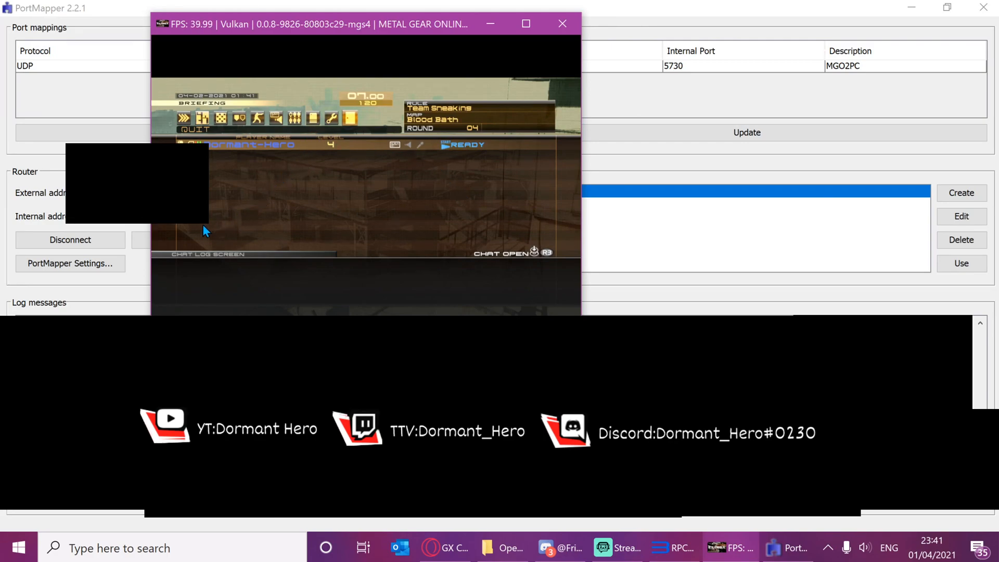